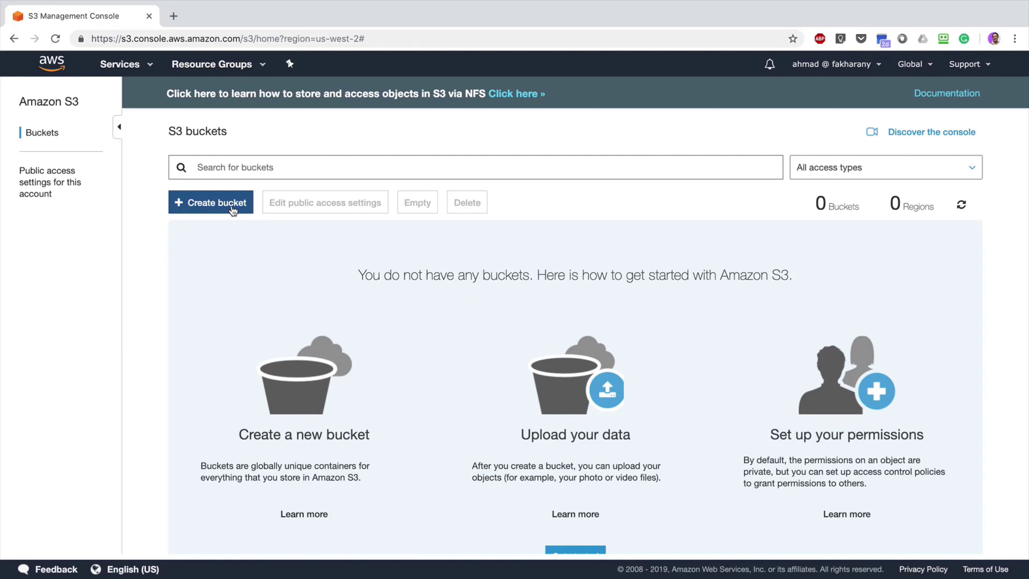
- Create the bucket mystorageclass123 in US West (Oregon) with default options and permissions, then enter it
left_click(211, 203)
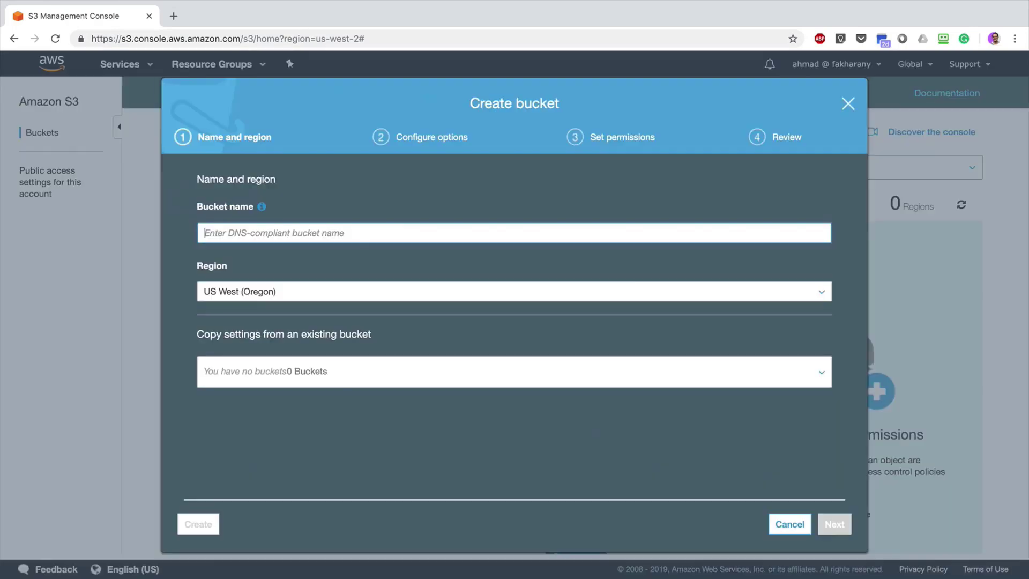
type("mystorageclass123")
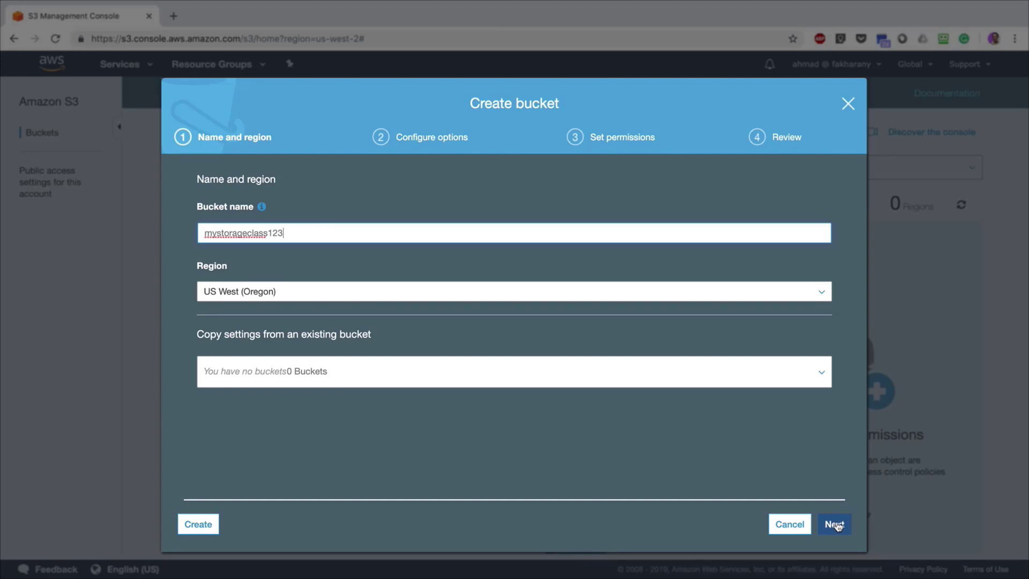
left_click(833, 524)
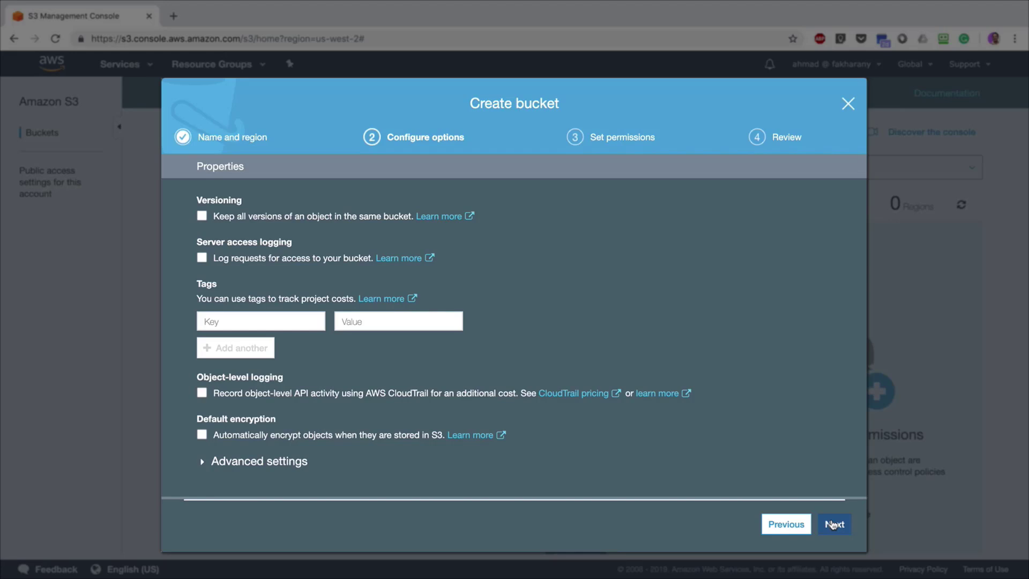
left_click(833, 524)
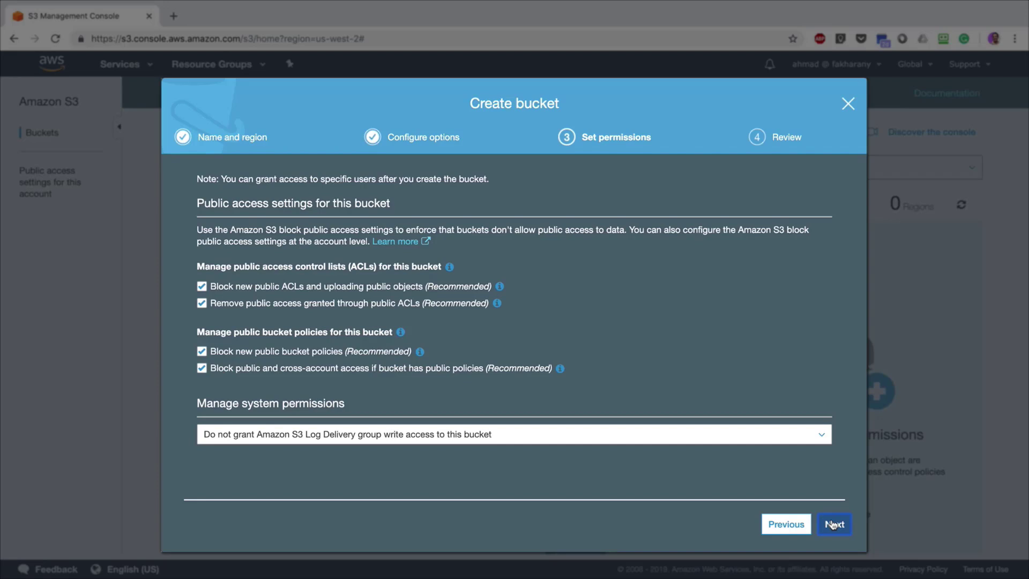
left_click(834, 524)
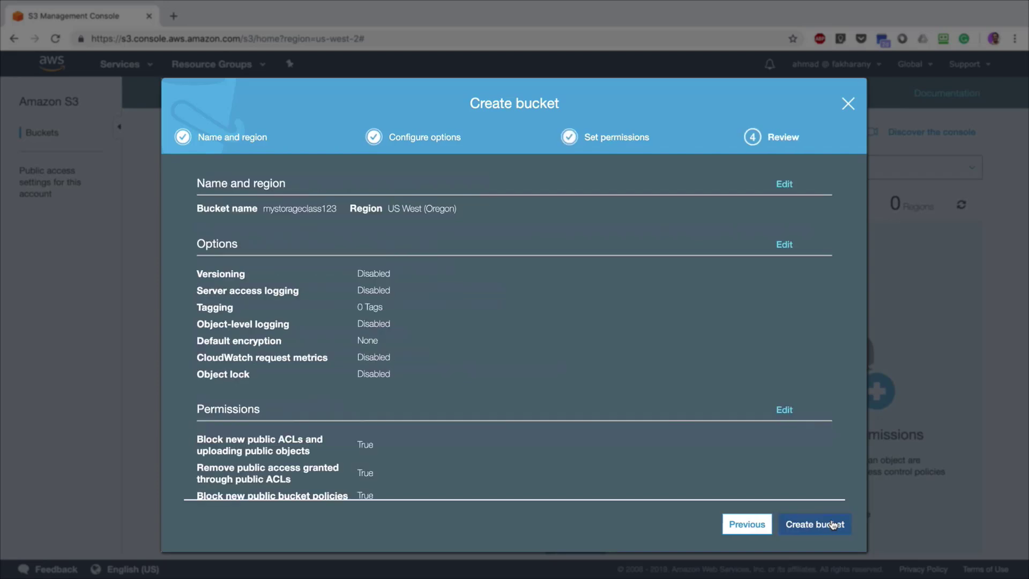
left_click(814, 524)
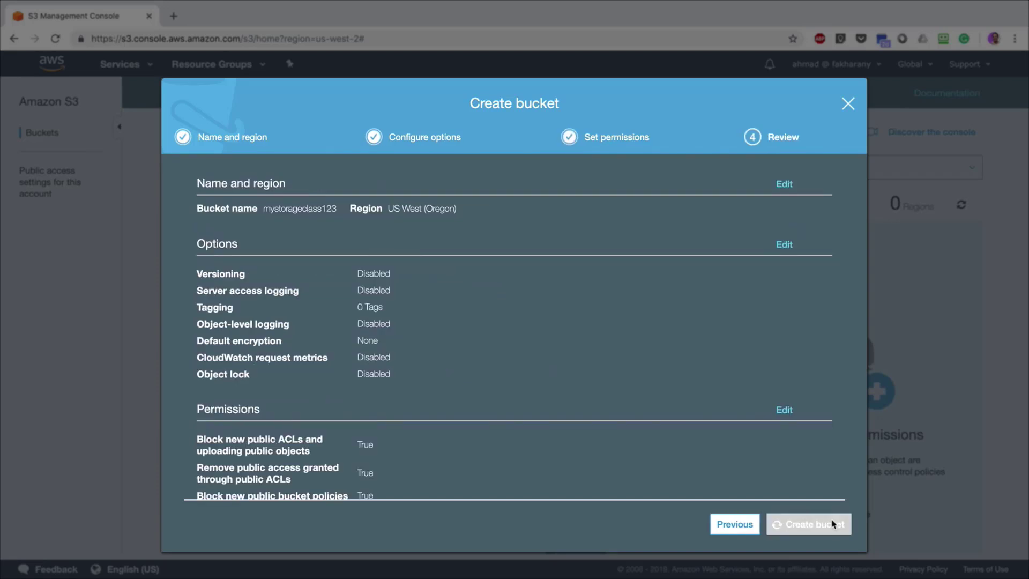
left_click(808, 524)
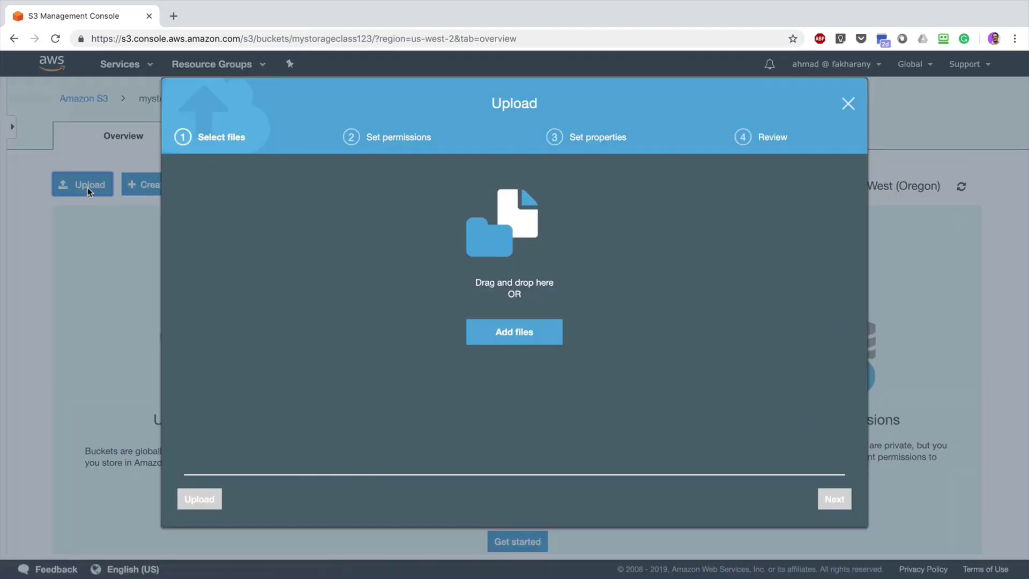
- Upload public.txt to mystorageclass123 with default permissions and the Standard storage class
left_click(513, 331)
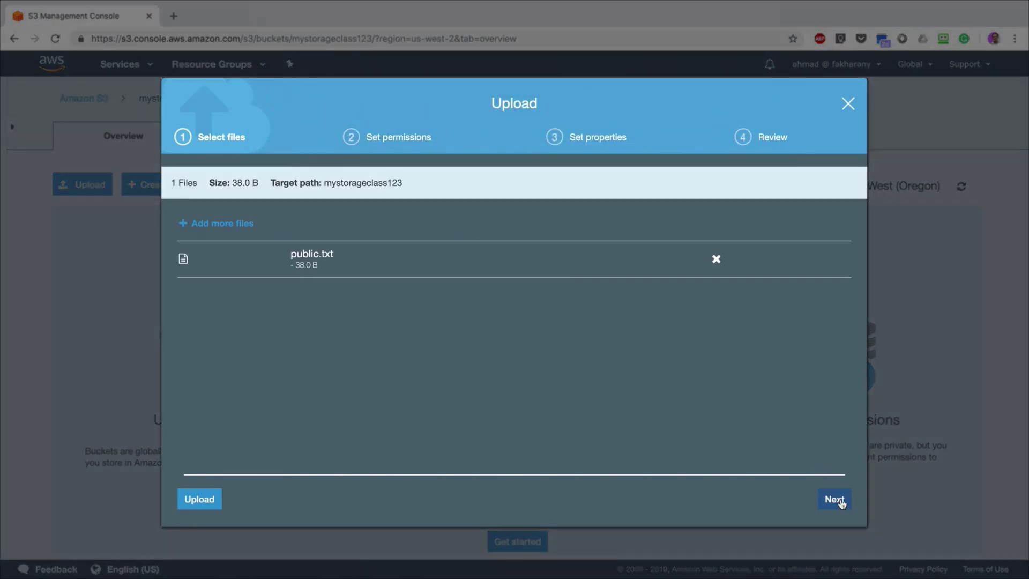
left_click(833, 498)
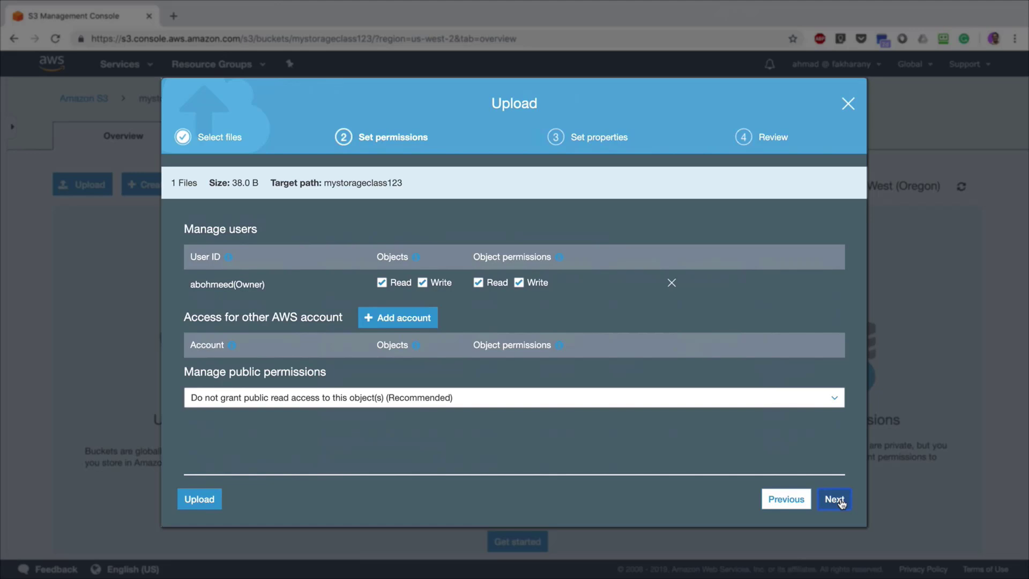
left_click(833, 498)
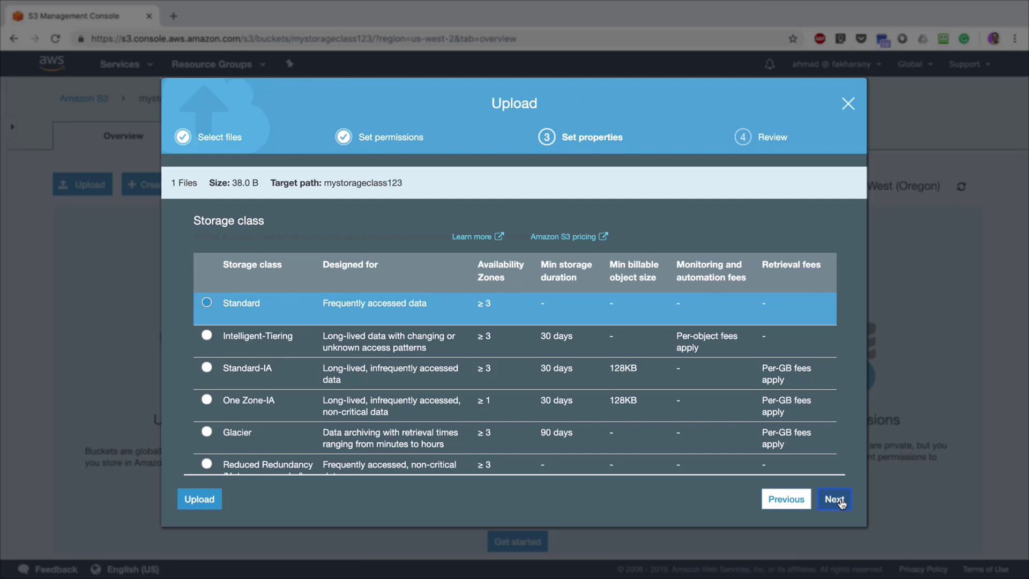
left_click(833, 498)
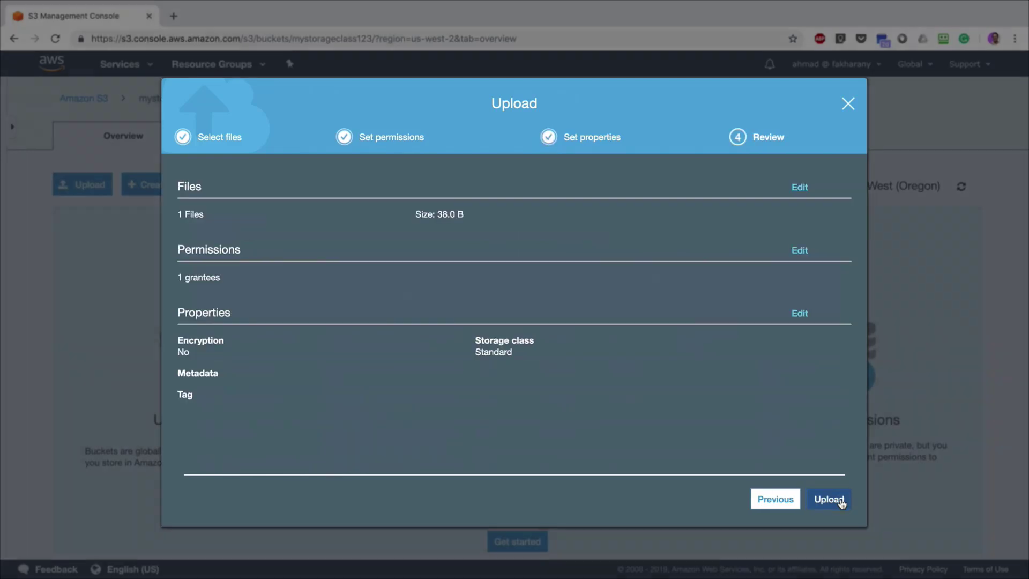
left_click(828, 499)
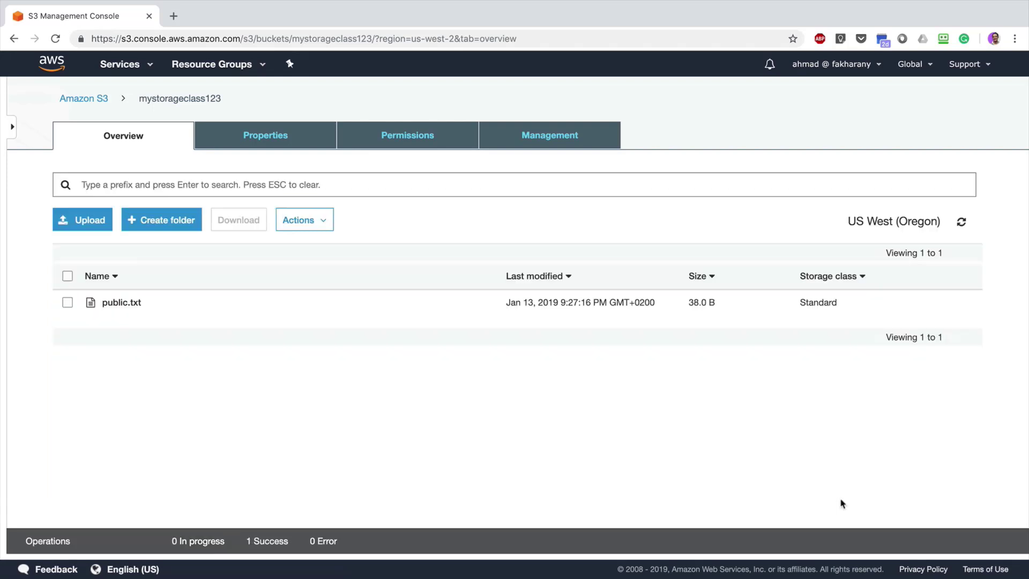
- Select public.txt and show the bucket's Management settings, where the Lifecycle section lists no rules
left_click(121, 302)
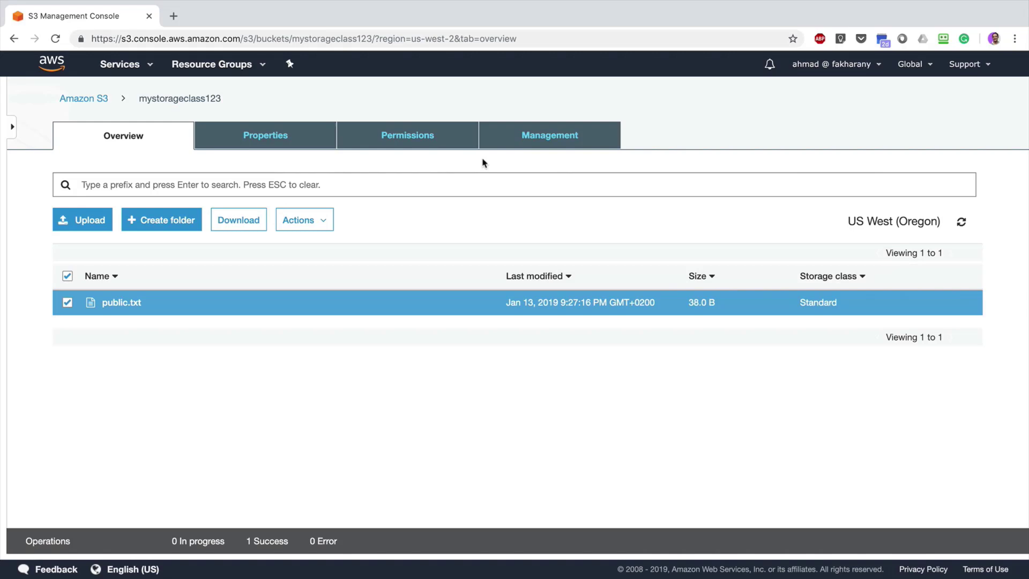
left_click(548, 135)
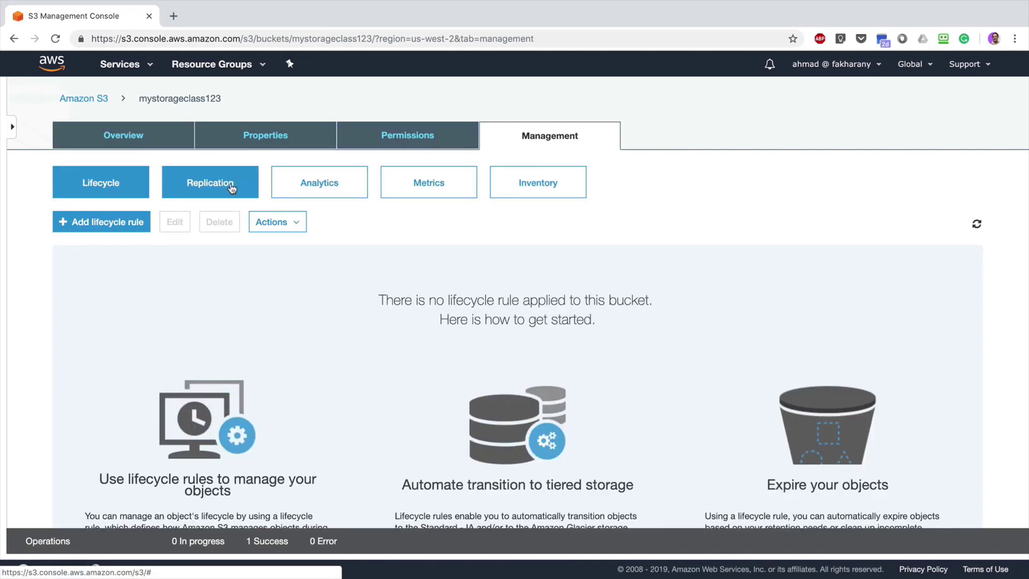
- Add a lifecycle rule named archive with no filter and advance to its Transitions step
left_click(102, 221)
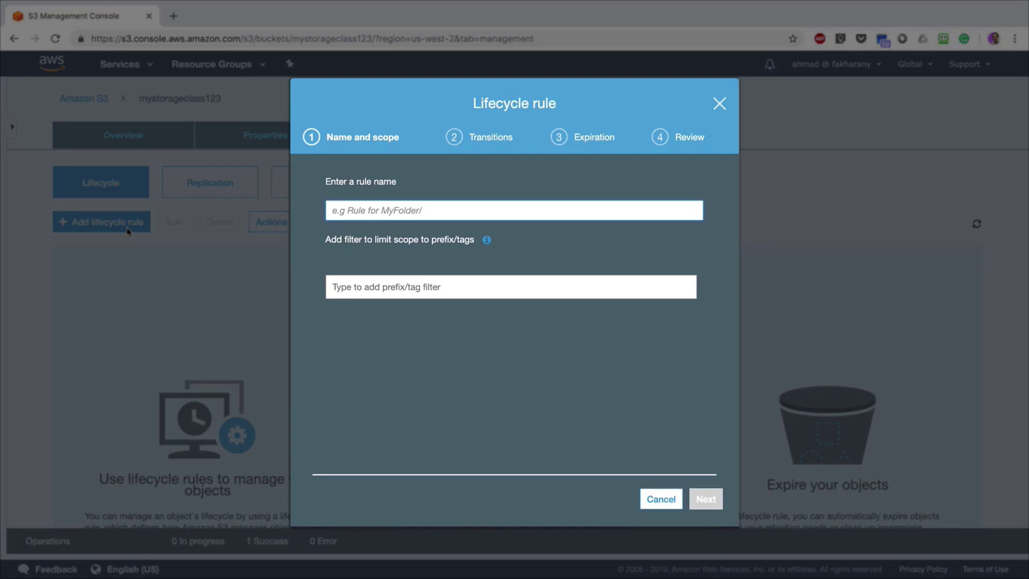
type("archi")
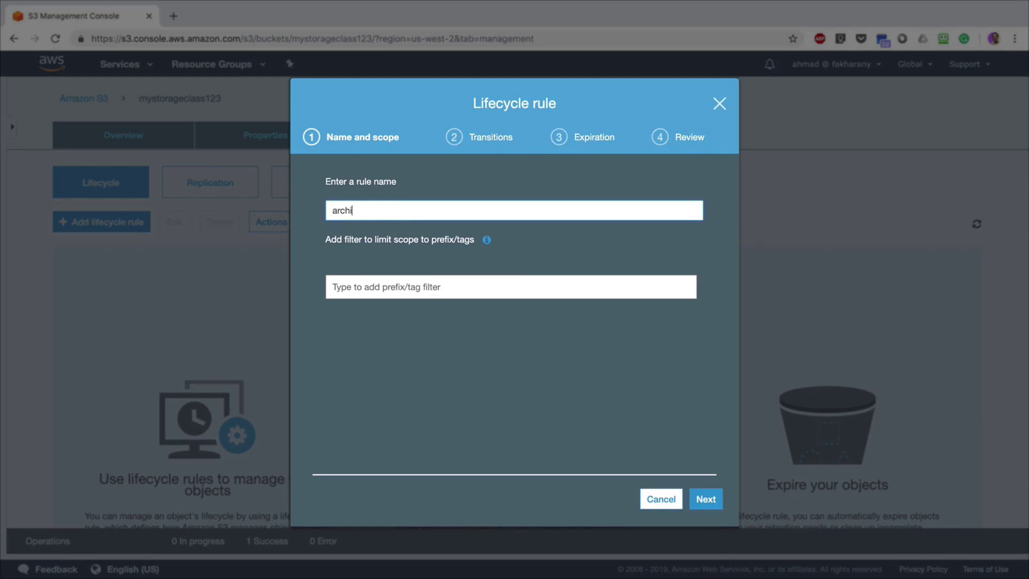
left_click(510, 287)
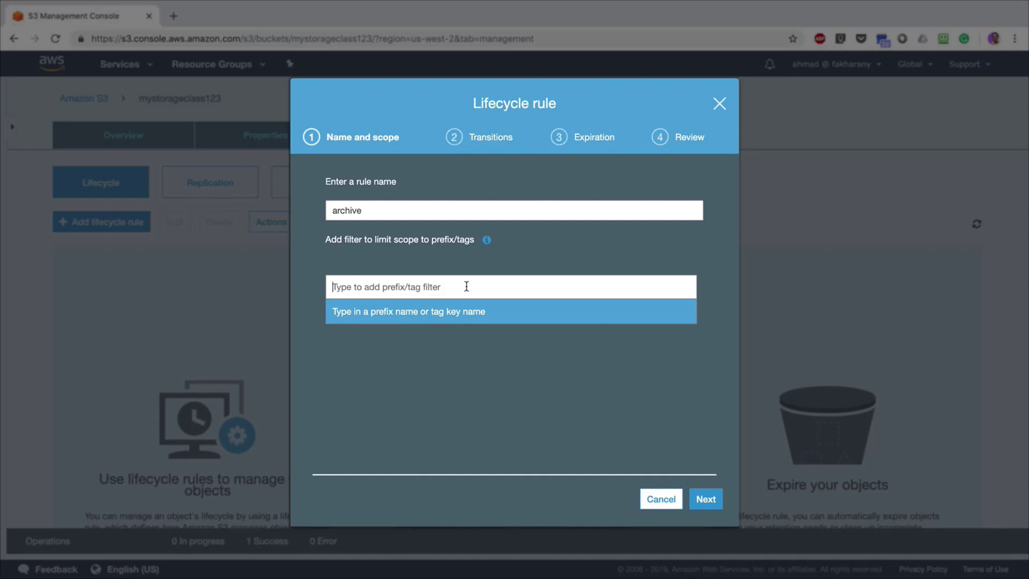
left_click(705, 498)
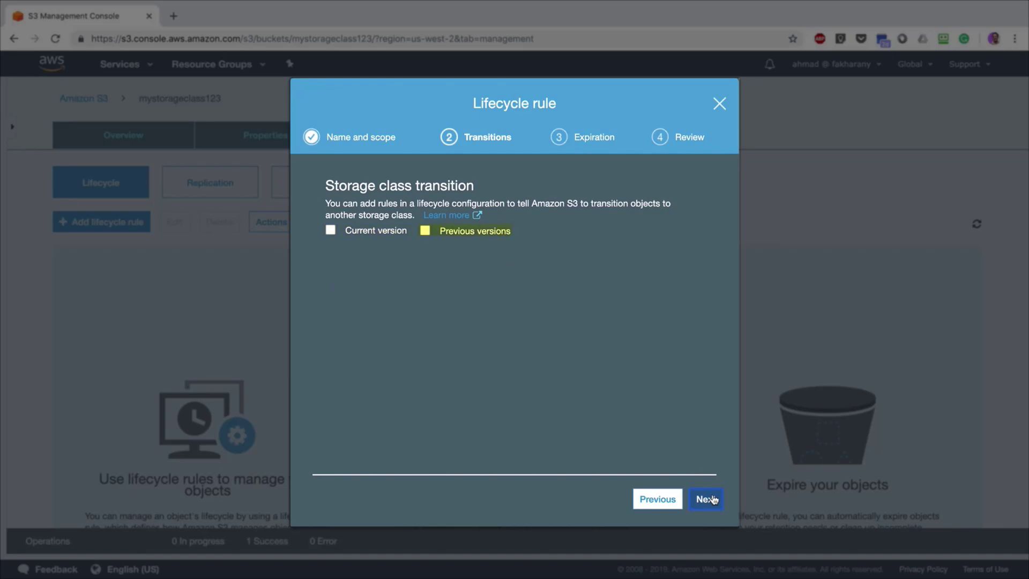
left_click(424, 230)
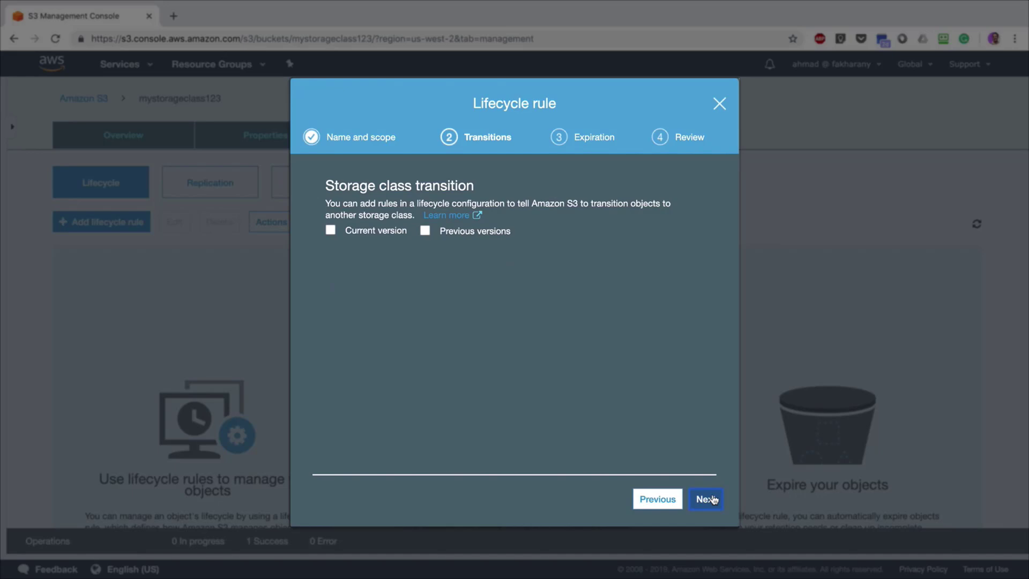
- Add a current-version transition to Standard-IA 30 days after creation
left_click(330, 231)
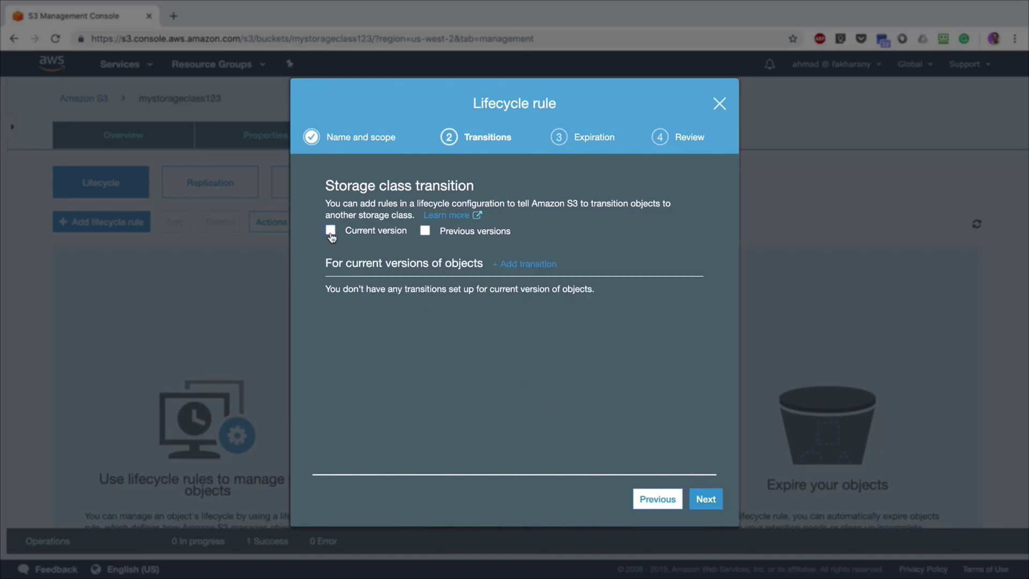
left_click(330, 230)
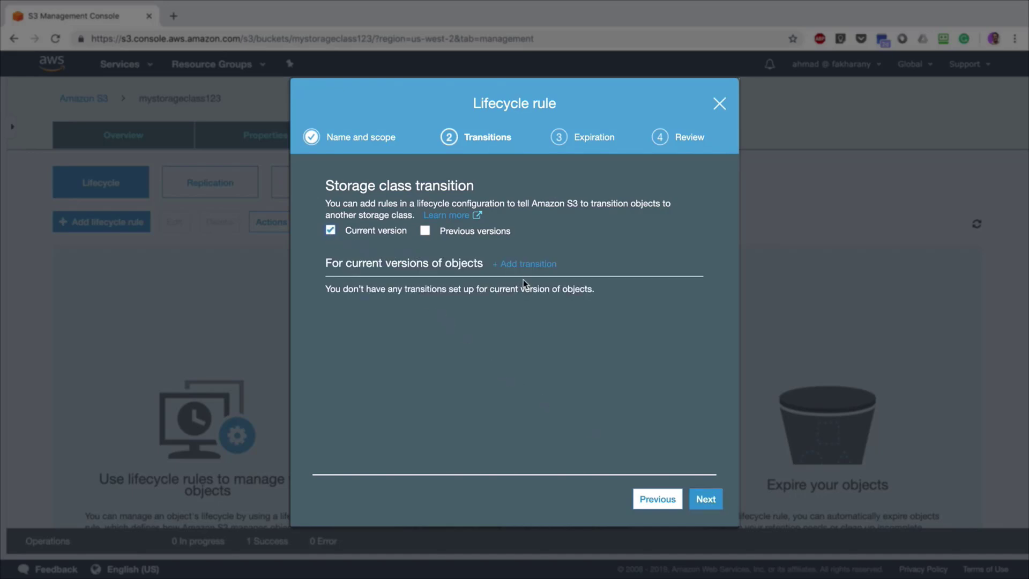
left_click(528, 263)
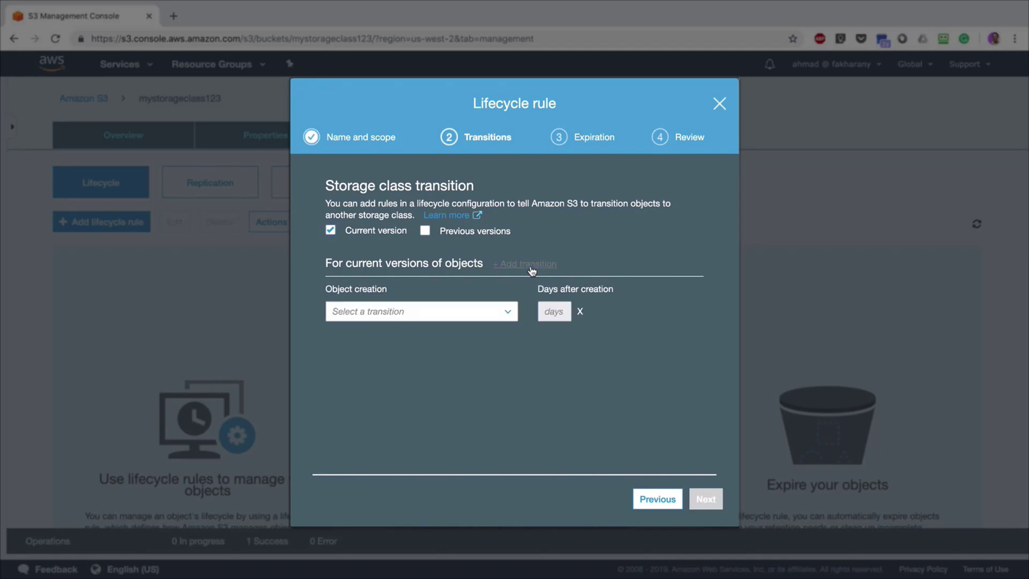
left_click(420, 311)
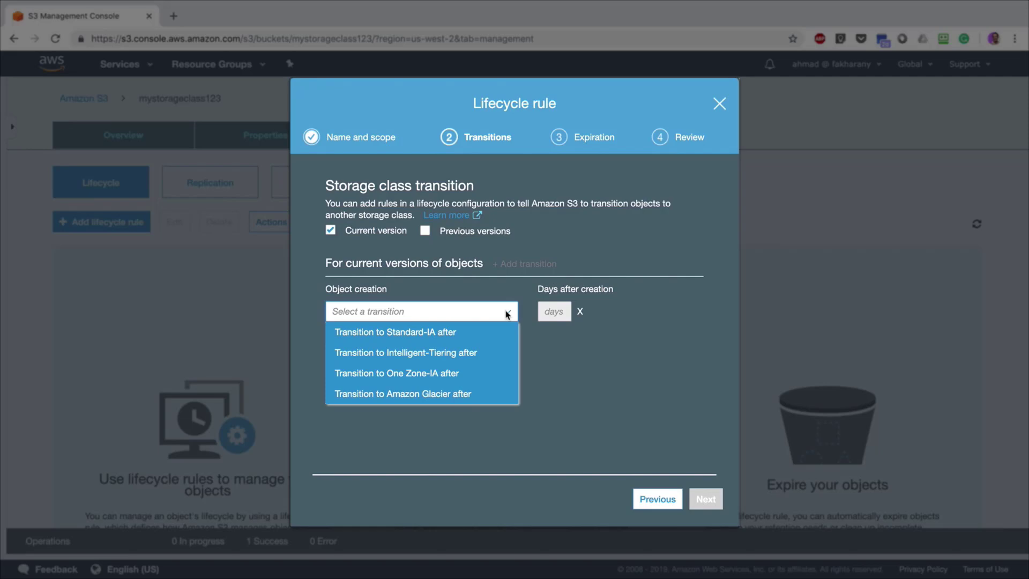
left_click(396, 331)
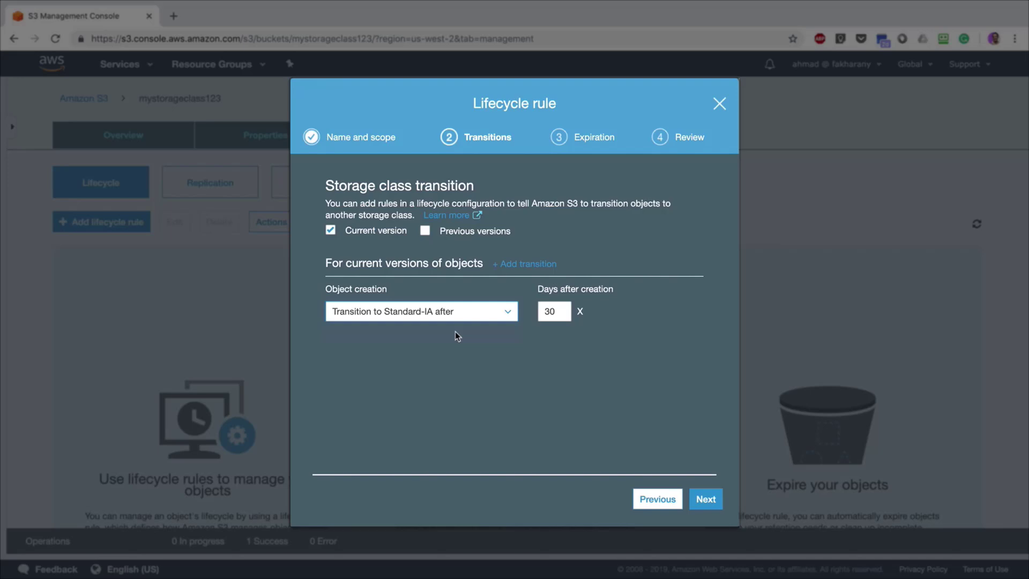
- Add a second transition to Amazon Glacier after 90 days and continue to Expiration
left_click(524, 263)
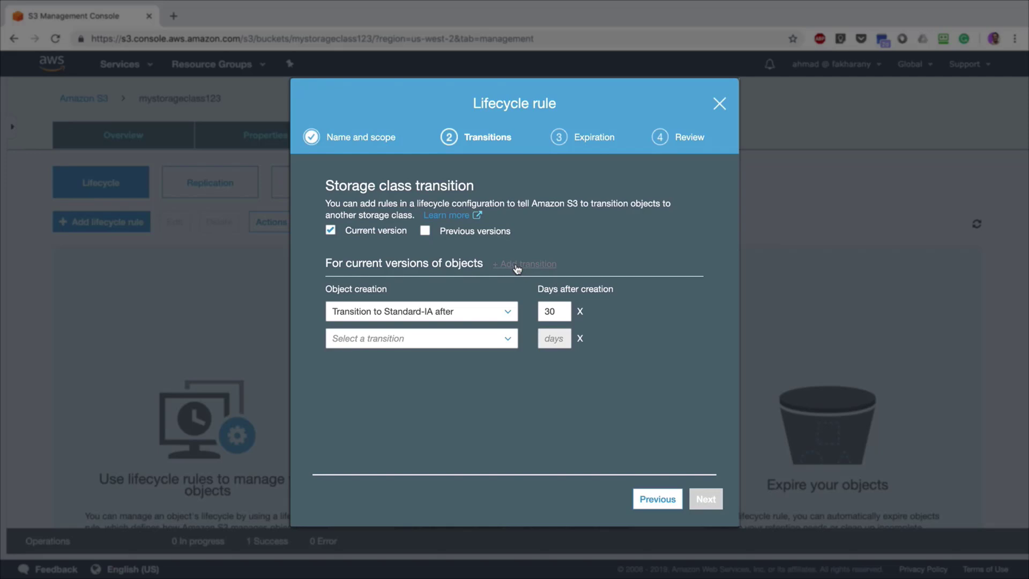
left_click(420, 337)
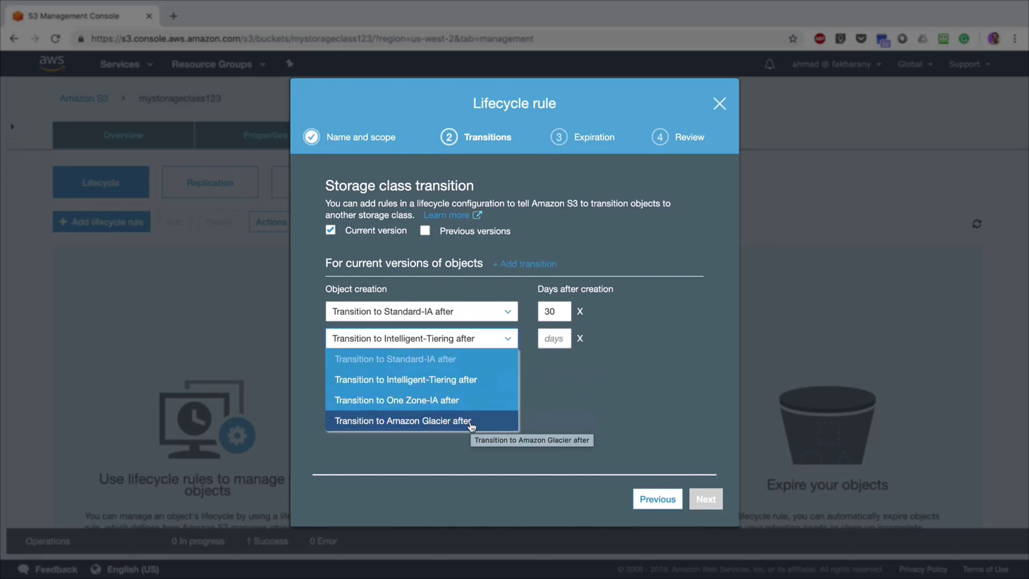
left_click(402, 420)
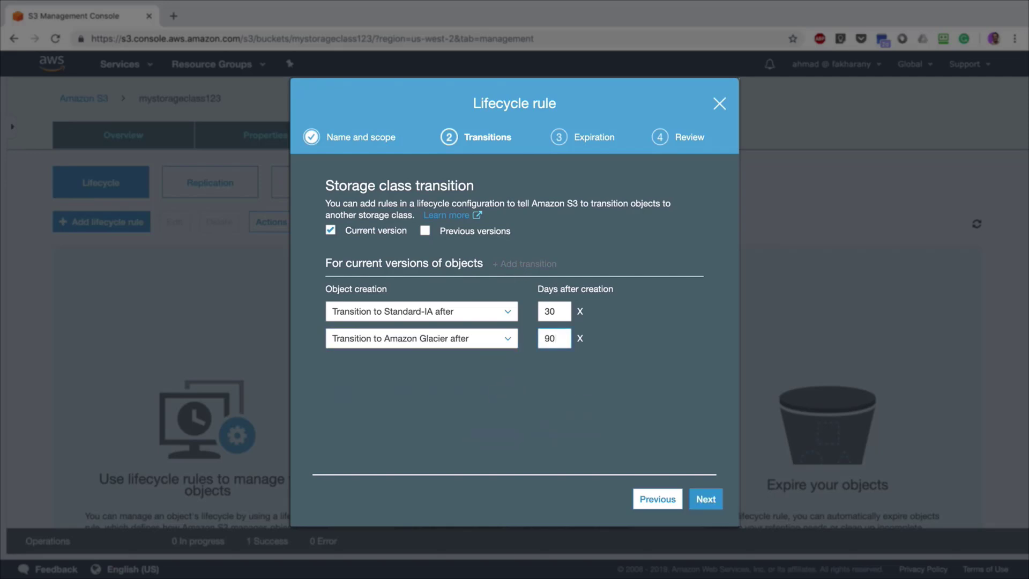
left_click(553, 337)
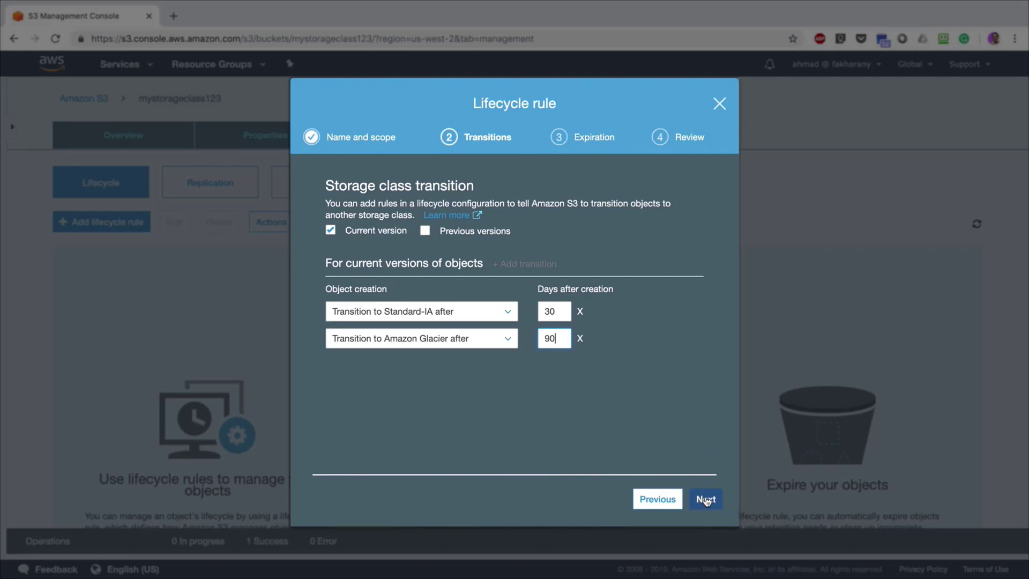
left_click(705, 498)
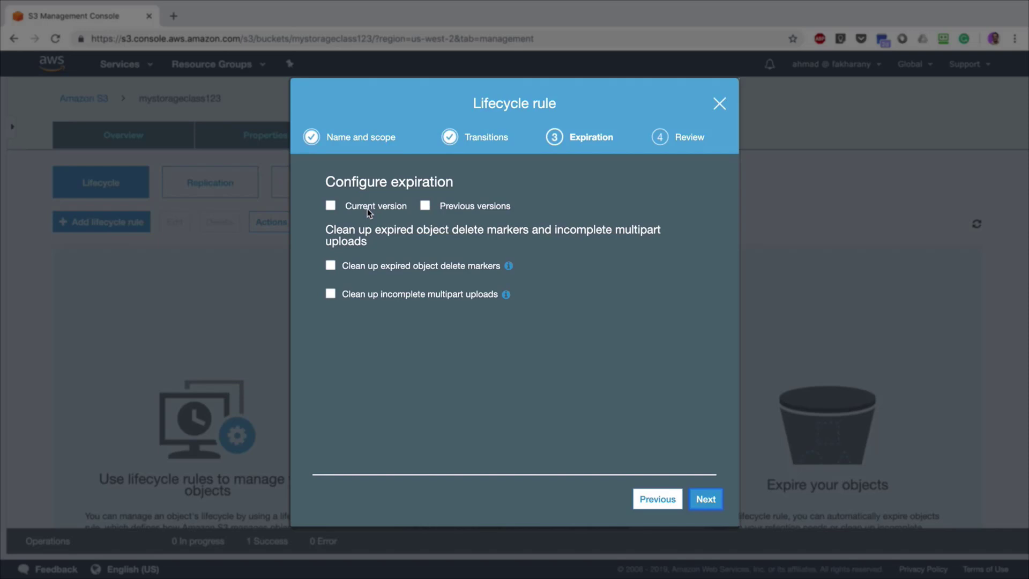
- Expire current object versions 455 days after creation and save the archive rule for the whole bucket
left_click(331, 206)
type("455")
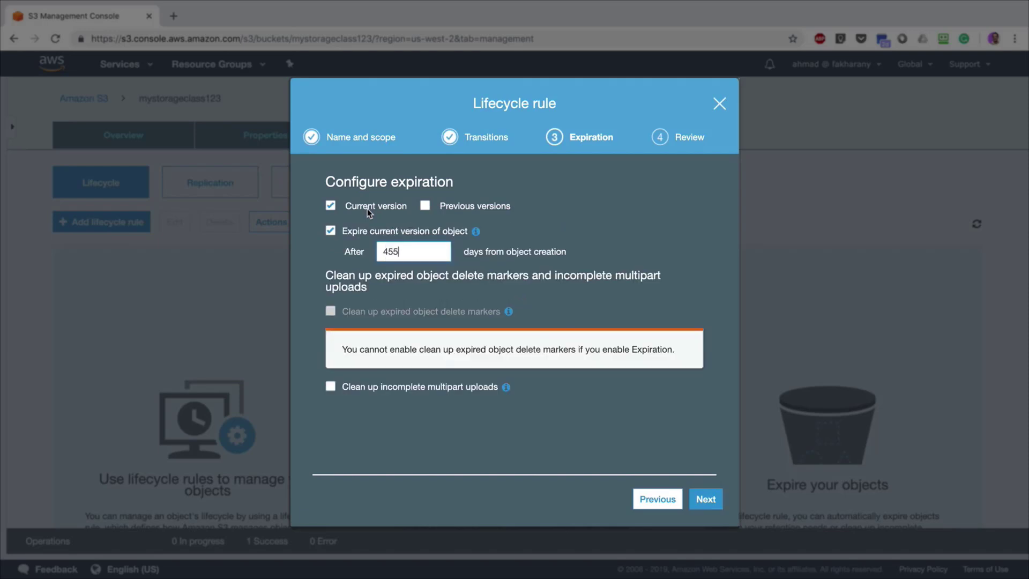
mouse_move(685, 486)
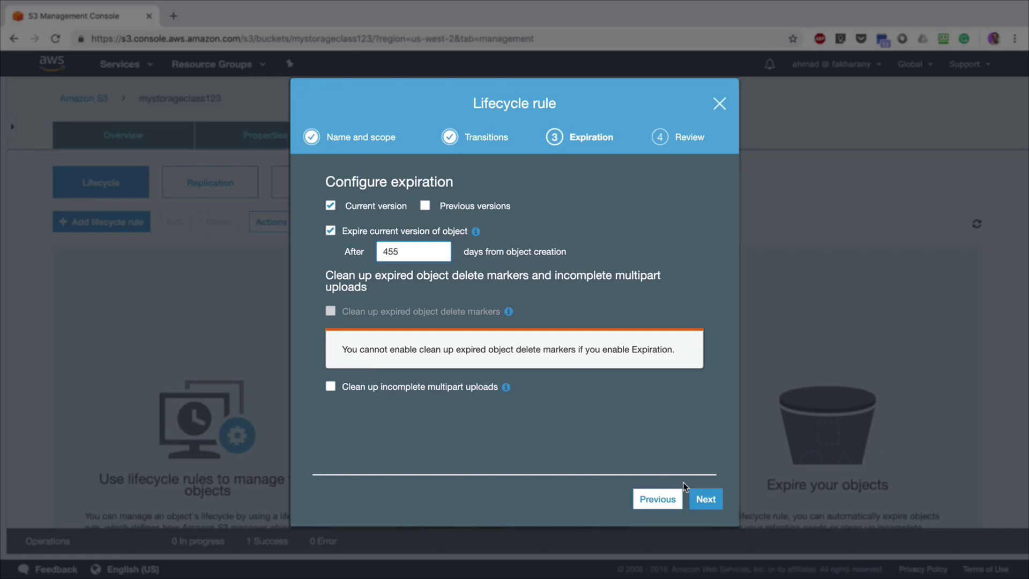
left_click(719, 104)
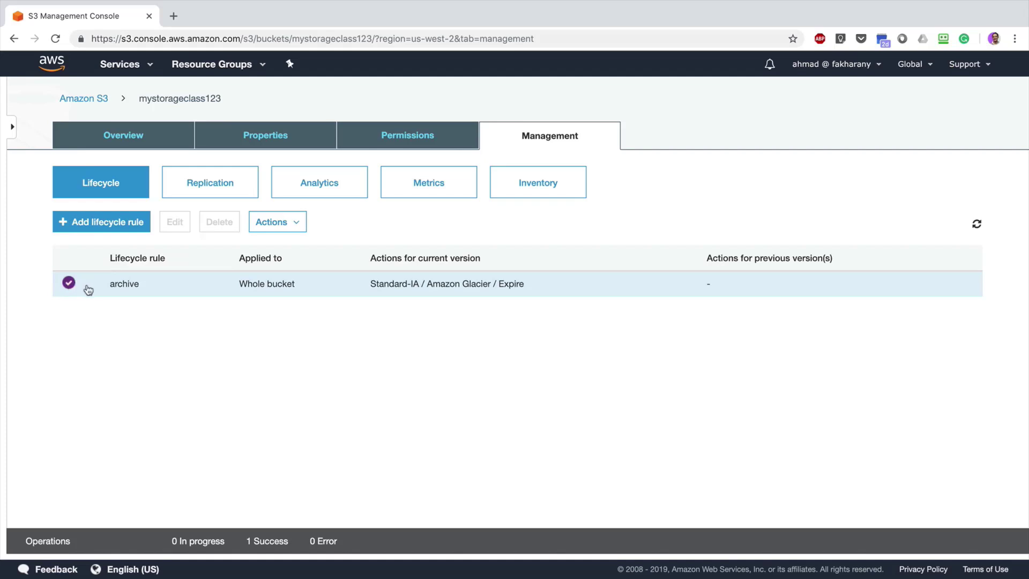
left_click(272, 221)
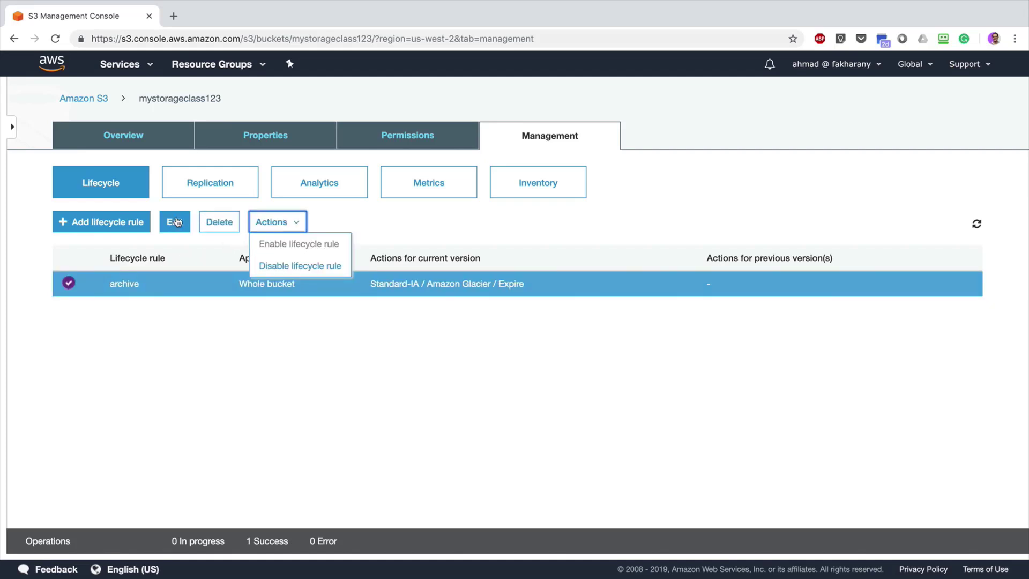
left_click(175, 221)
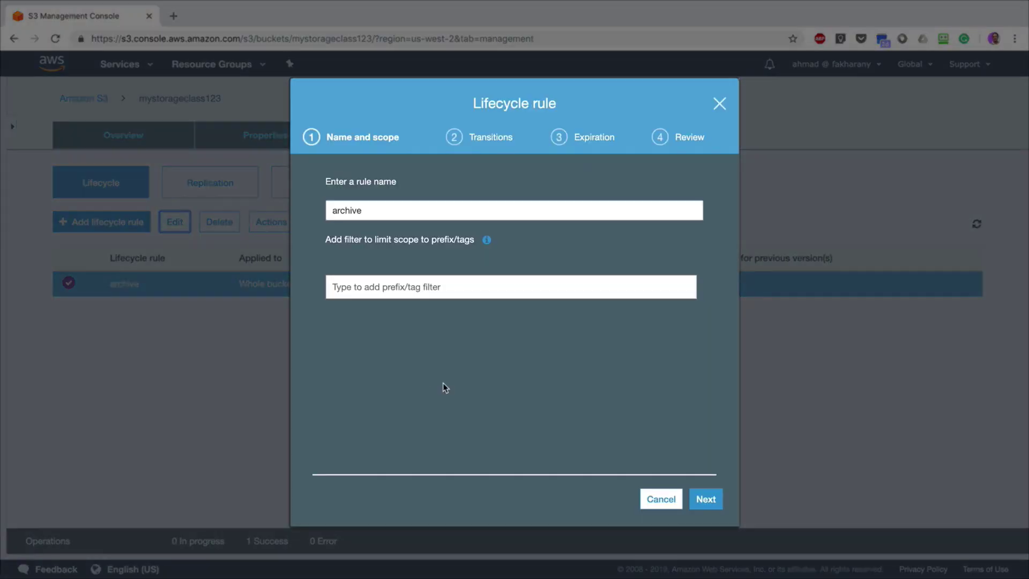
left_click(705, 498)
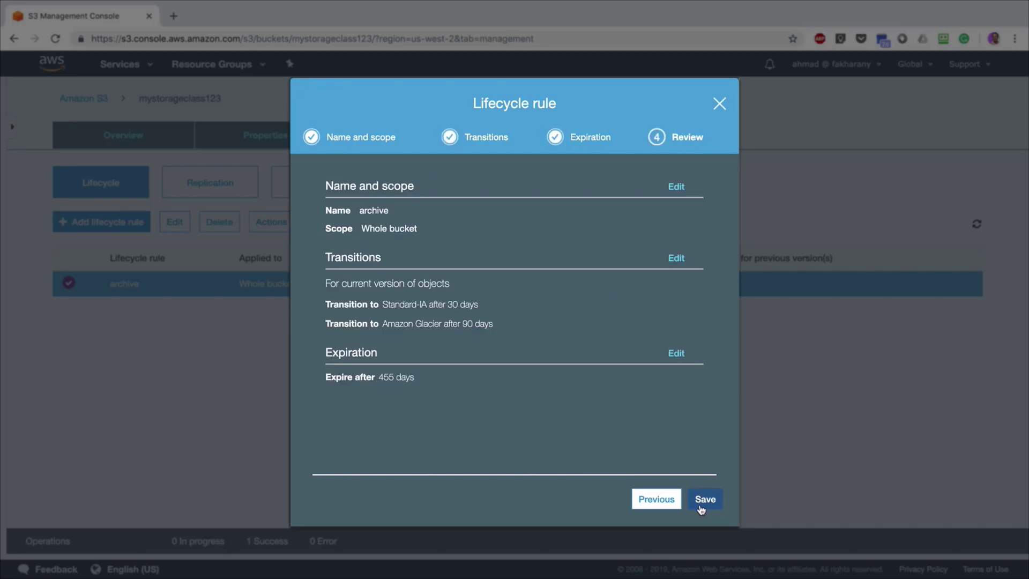
left_click(704, 498)
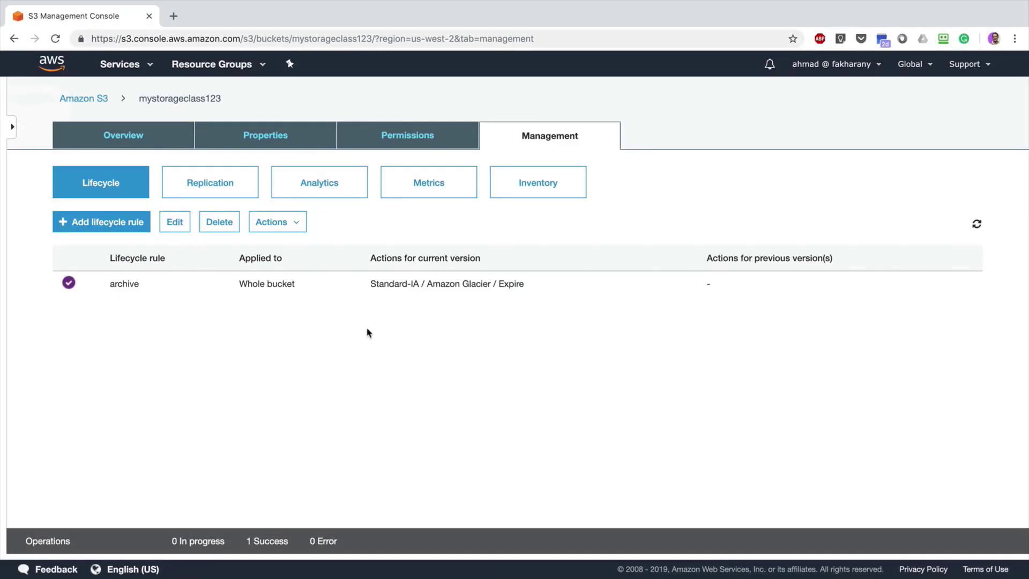